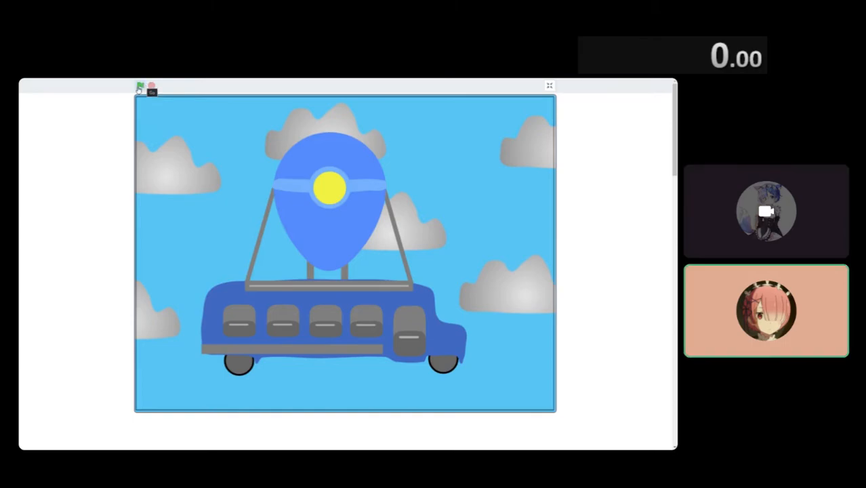
Step: Start the Fortnite platformer with the green flag and let it load
{"action": "left_click", "coordinate": [140, 86]}
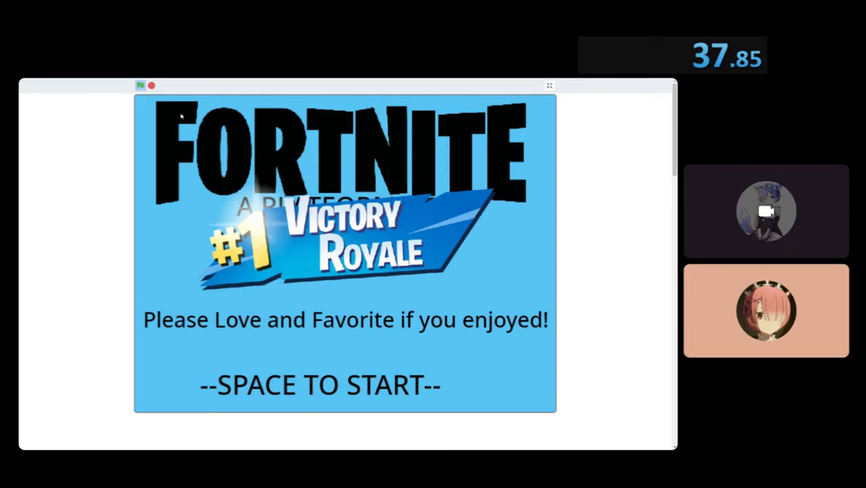
{"action": "mouse_move", "coordinate": [105, 81]}
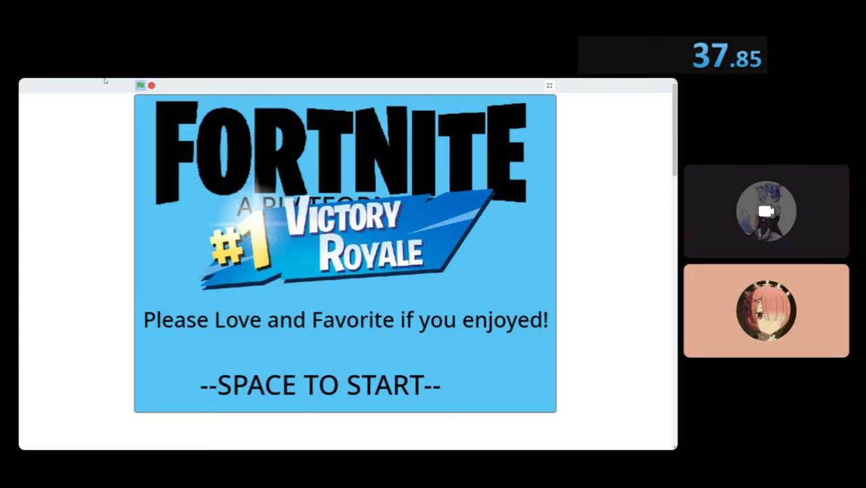
Step: Reset the speedrun timer to 0.00 with the Space hotkey
{"action": "key", "text": "space"}
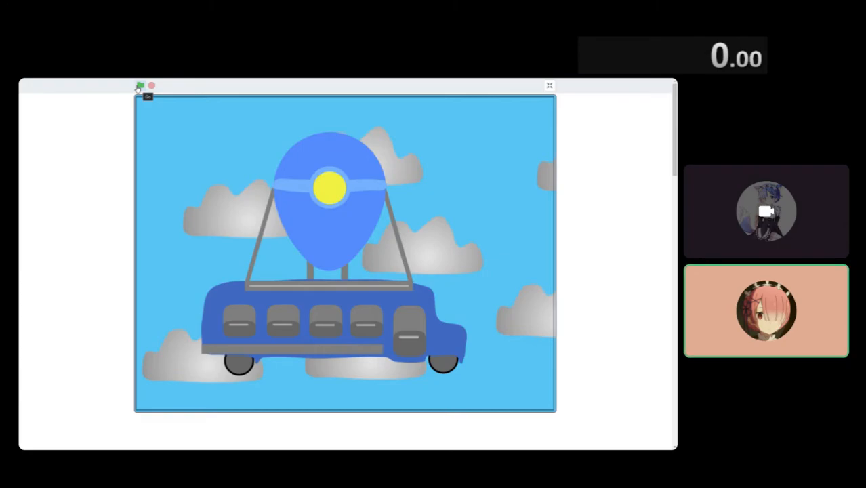
Step: Relaunch the platformer, start from the title screen, and focus the stage to play
{"action": "left_click", "coordinate": [140, 86]}
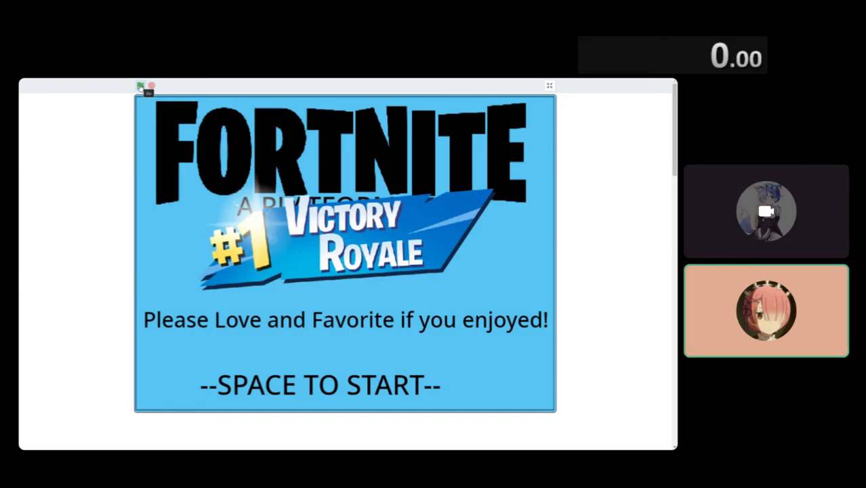
{"action": "key", "text": "space"}
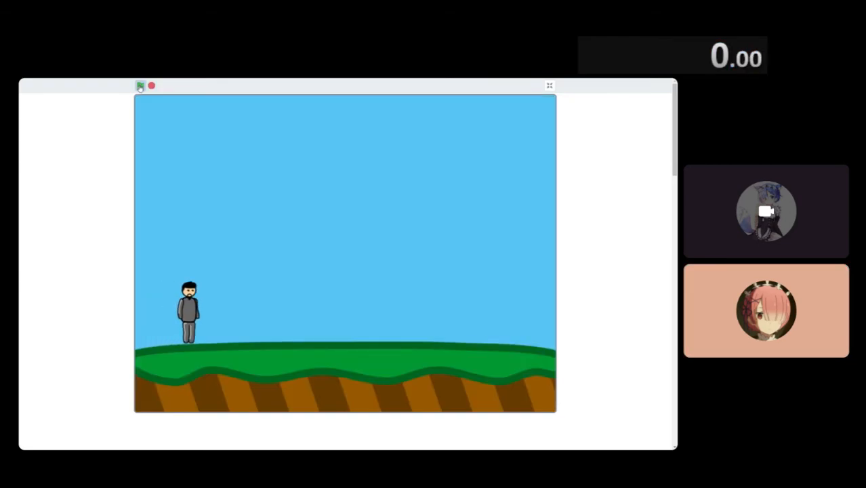
{"action": "left_click", "coordinate": [140, 86]}
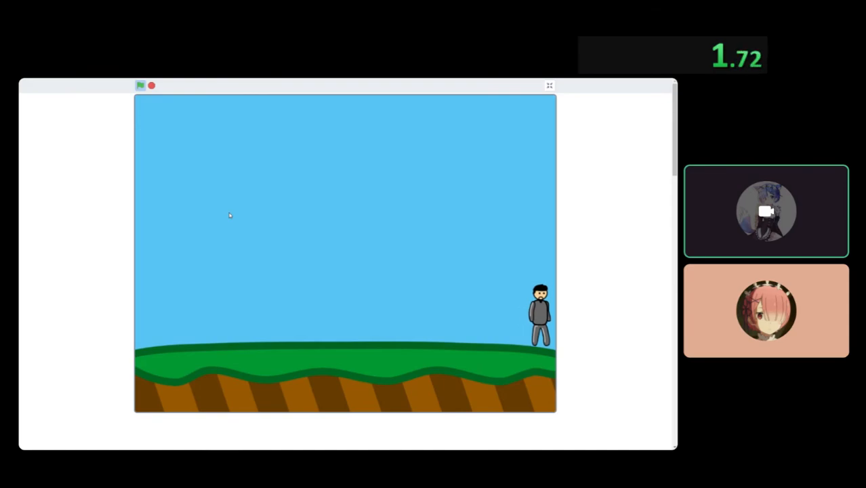